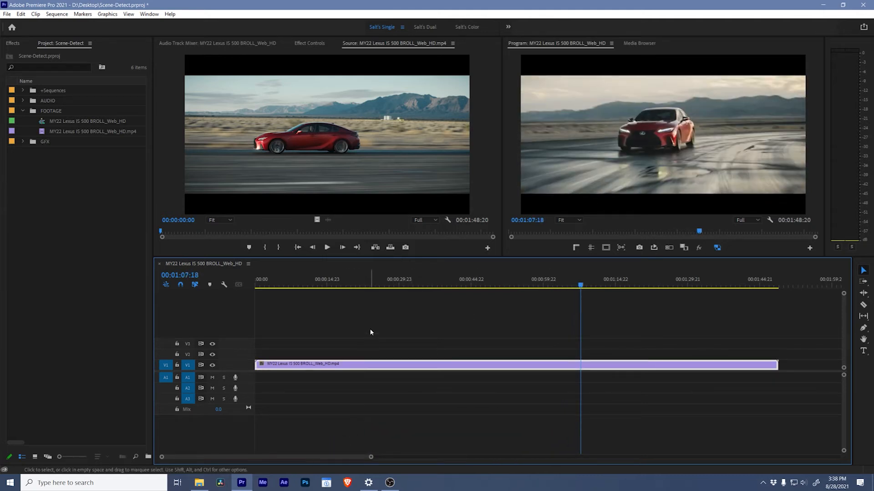
# Select the Lexus B-roll clip on the V1 track and bring up its clip options
pyautogui.moveTo(334, 343); pyautogui.dragTo(398, 373)
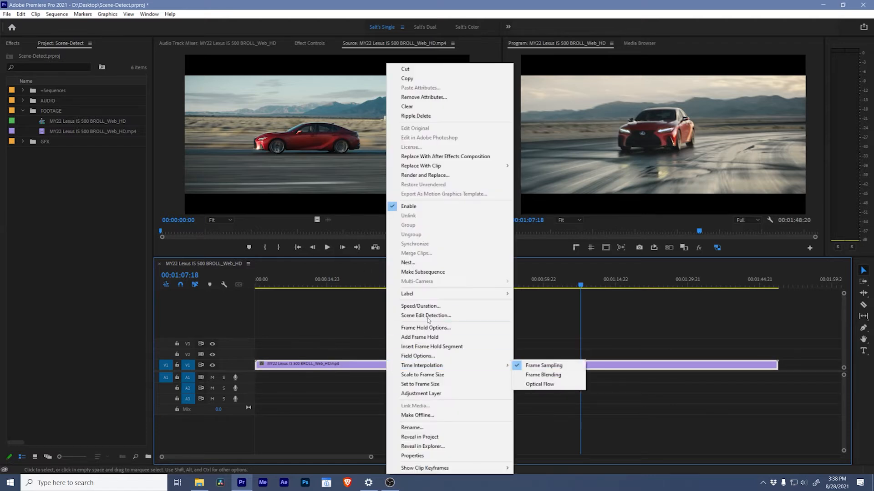
# Analyze the clip with Scene Edit Detection, applying cuts and creating a subclip bin
pyautogui.click(426, 316)
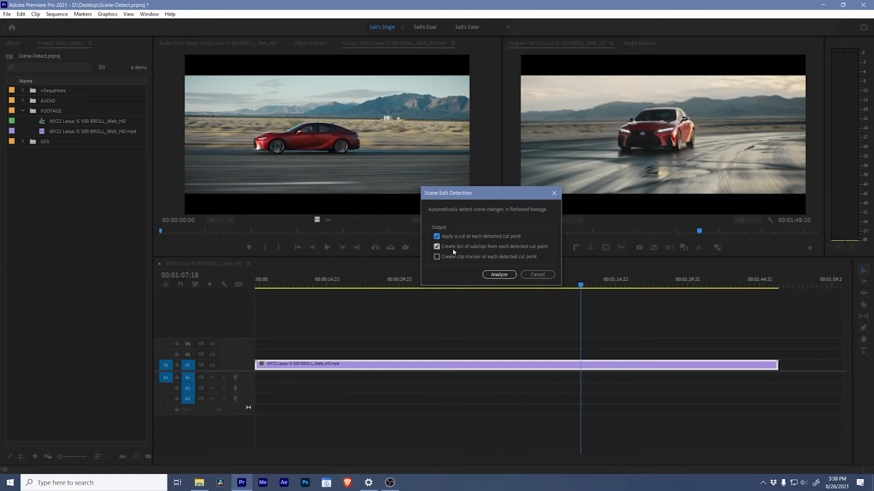
pyautogui.moveTo(524, 252)
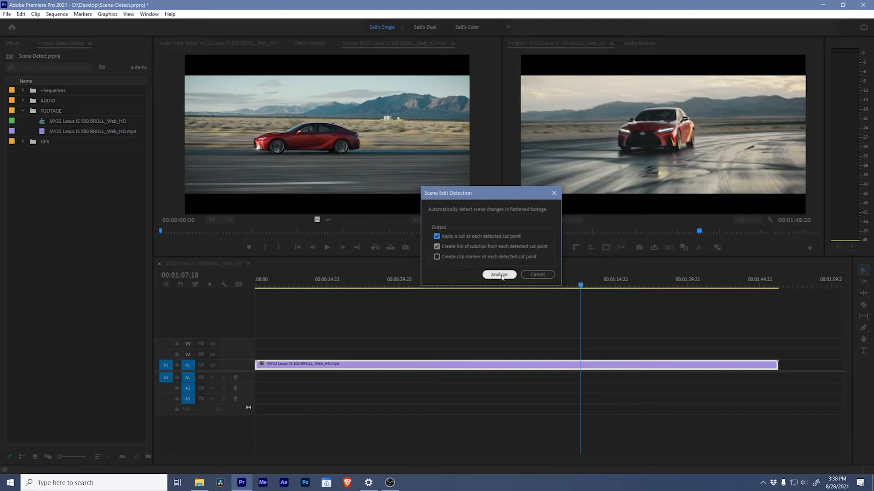
pyautogui.click(498, 275)
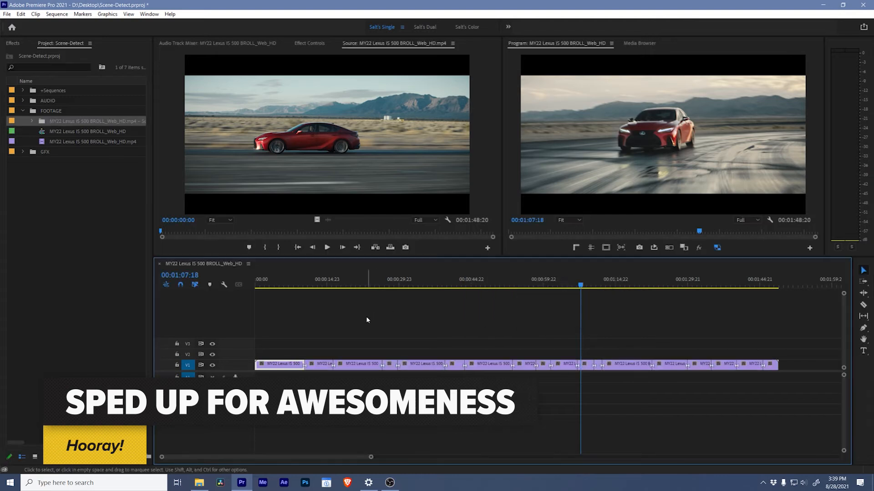
# Scrub the cut timeline and preview a shot about 46 seconds in
pyautogui.click(326, 285)
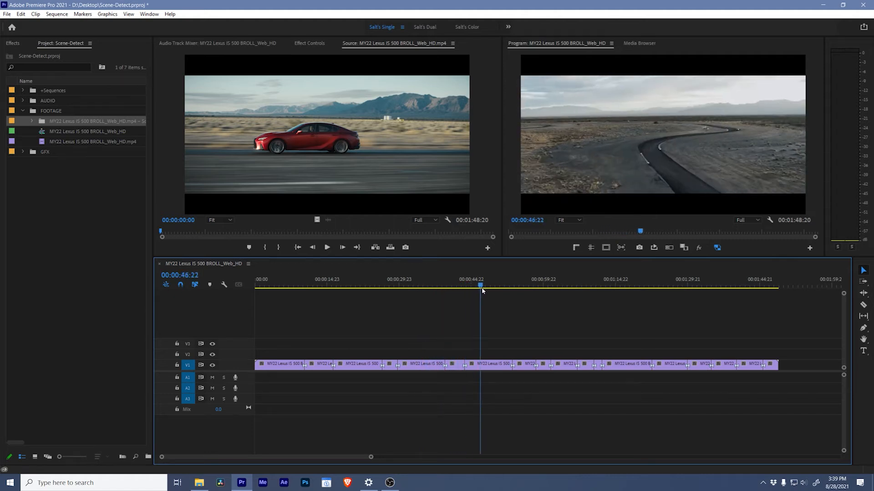
pyautogui.click(546, 285)
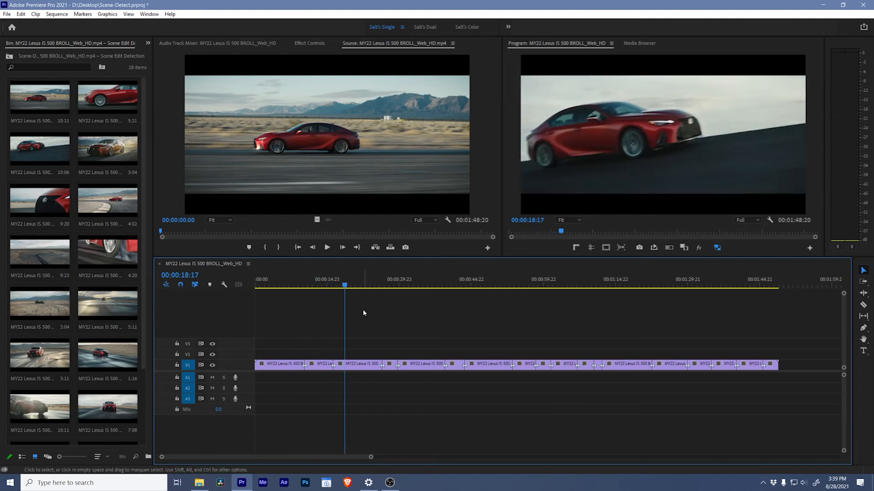
pyautogui.moveTo(389, 326)
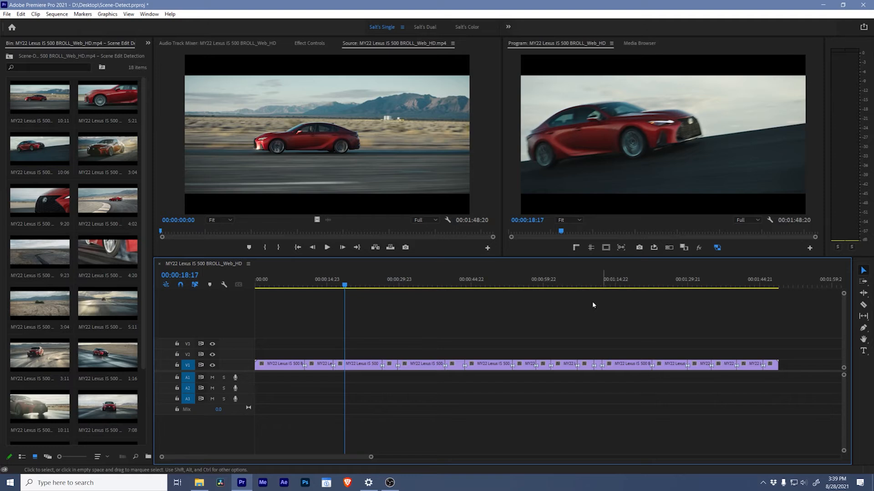
# Preview a shot around 55 seconds, then view the 18 subclips in the Scene Edit Detection bin
pyautogui.click(519, 285)
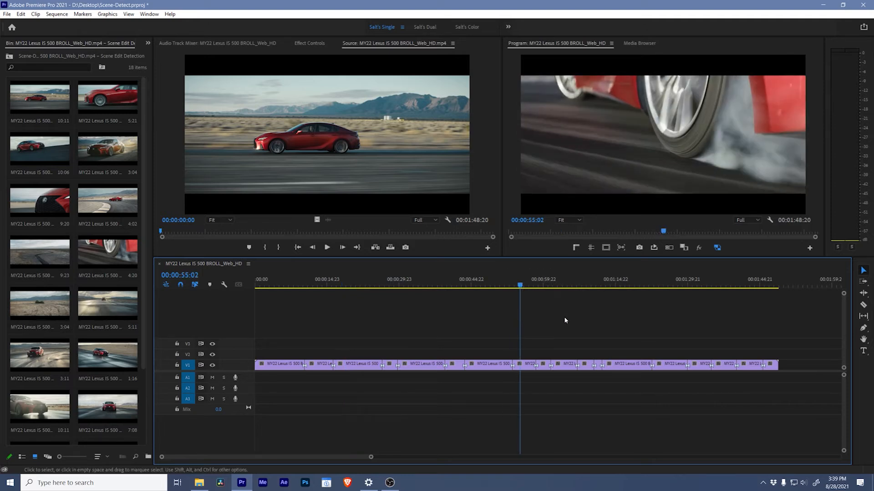
pyautogui.click(219, 483)
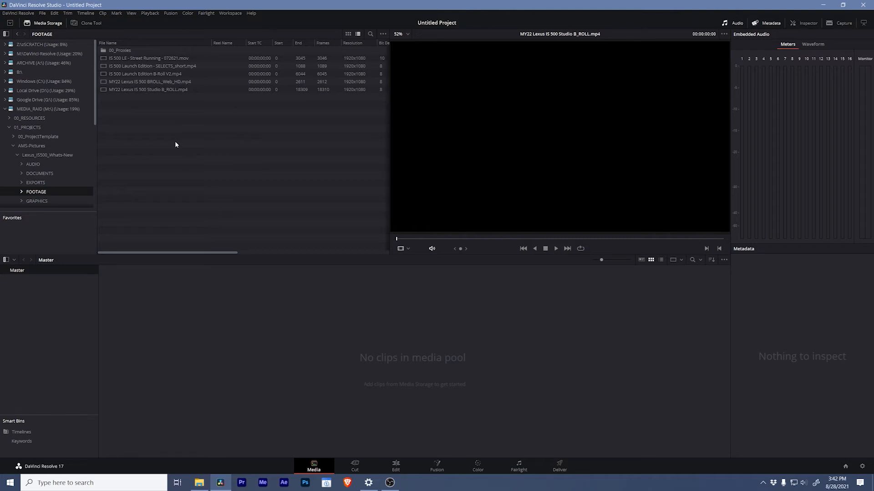
pyautogui.moveTo(103, 95)
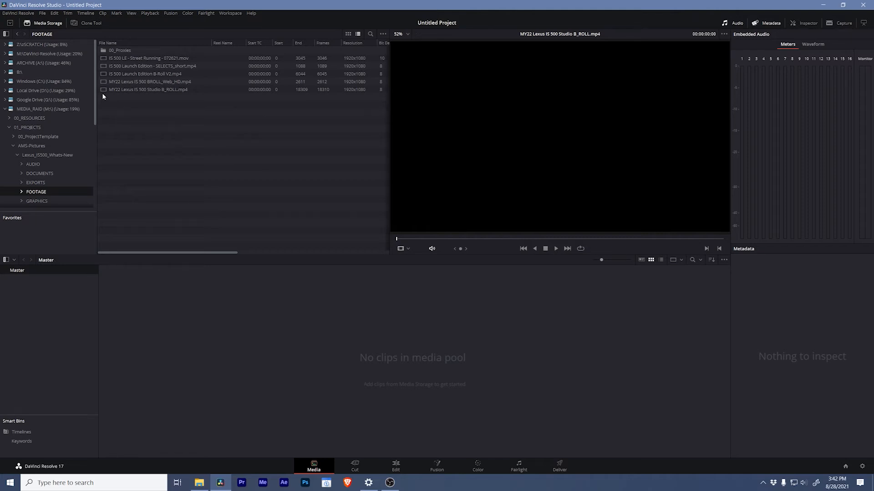
# Run Auto Scene Detect on MY22 Lexus IS 500 Studio B_ROLL.mp4 from Media Storage
pyautogui.click(148, 90)
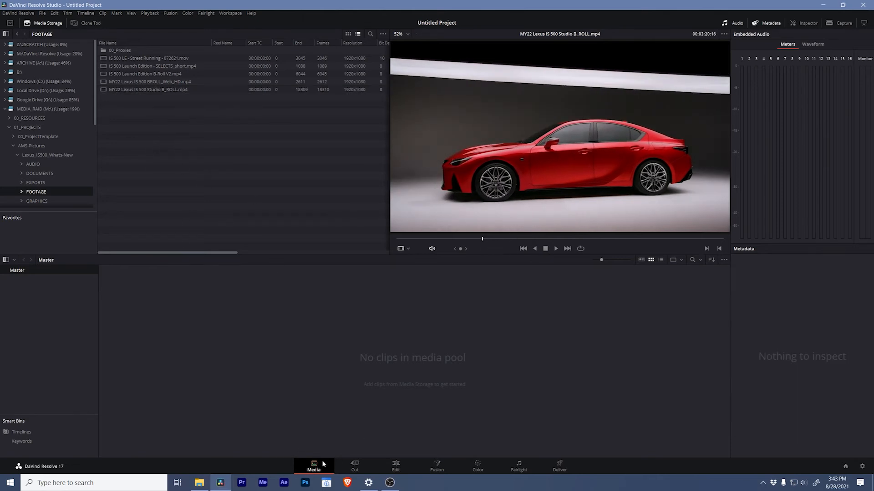
pyautogui.rightClick(147, 90)
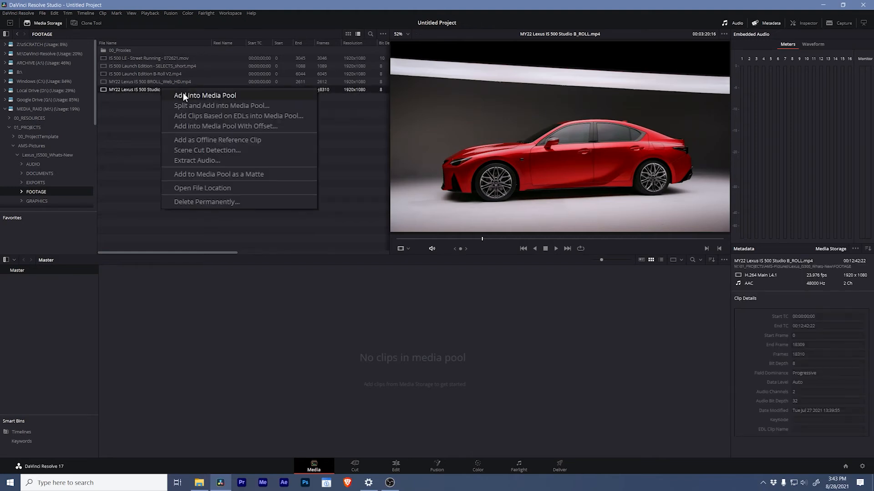
pyautogui.moveTo(256, 156)
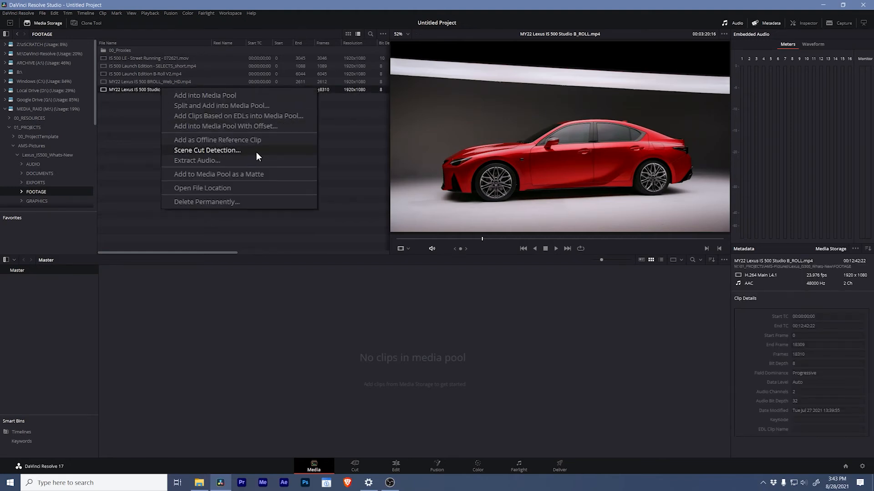
pyautogui.click(207, 150)
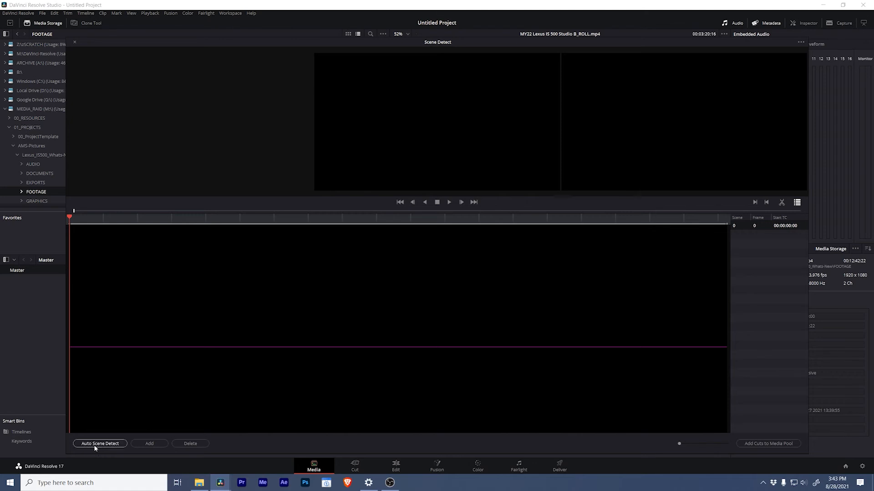
pyautogui.click(100, 443)
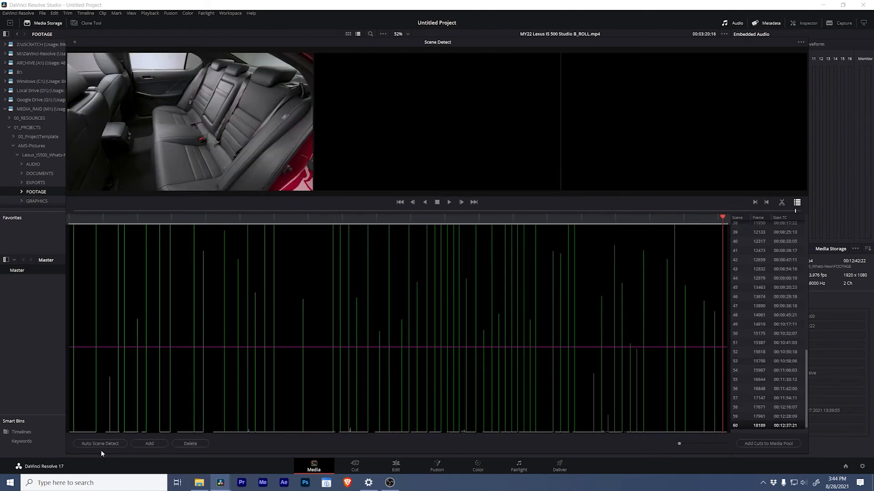
pyautogui.moveTo(630, 281)
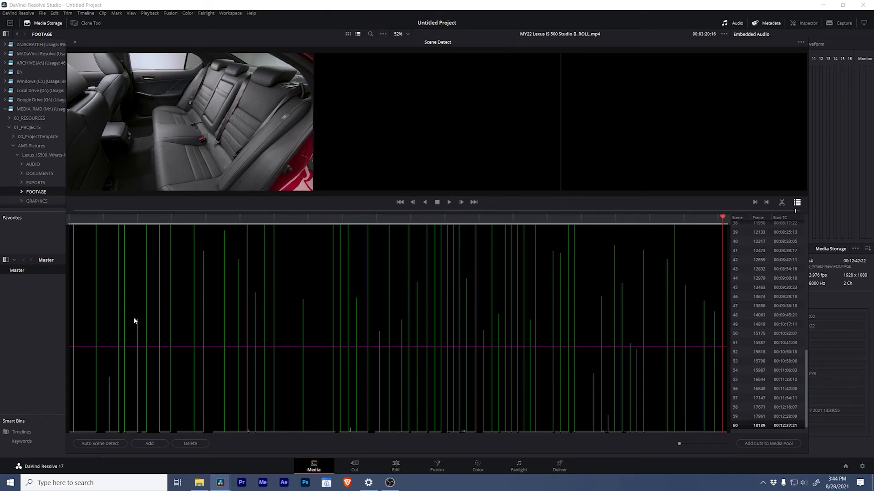
pyautogui.moveTo(294, 371)
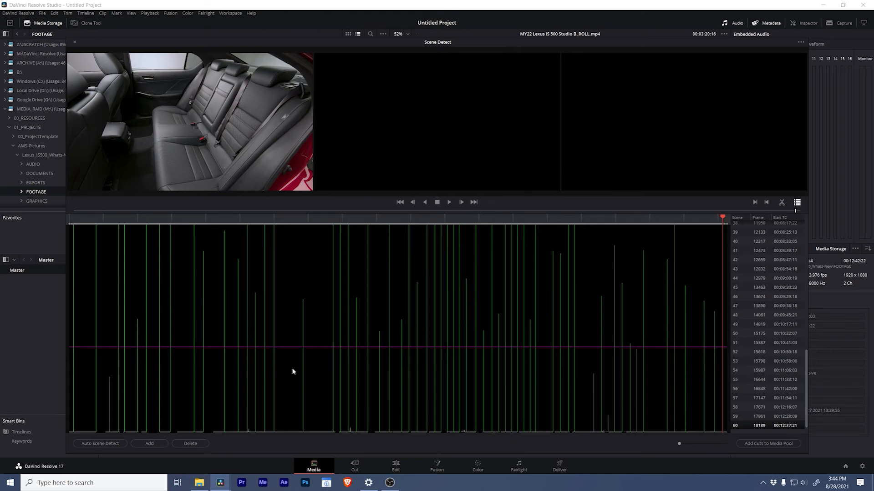
pyautogui.moveTo(145, 391)
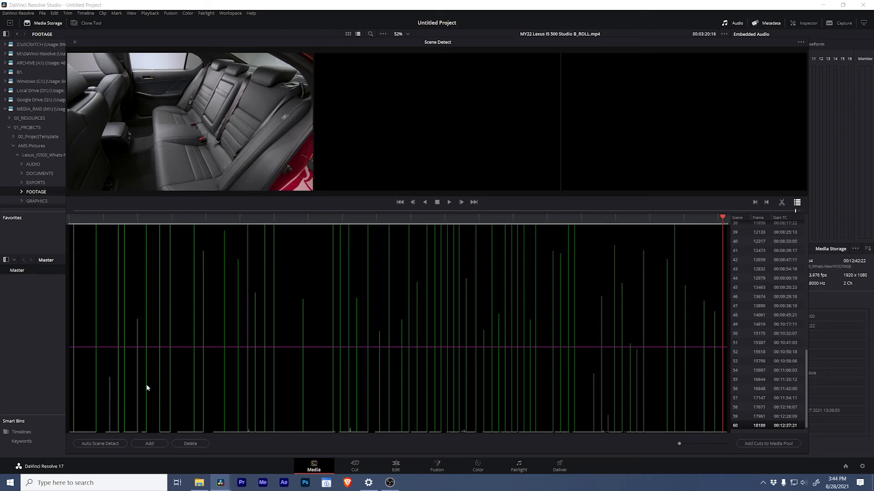
pyautogui.moveTo(612, 413)
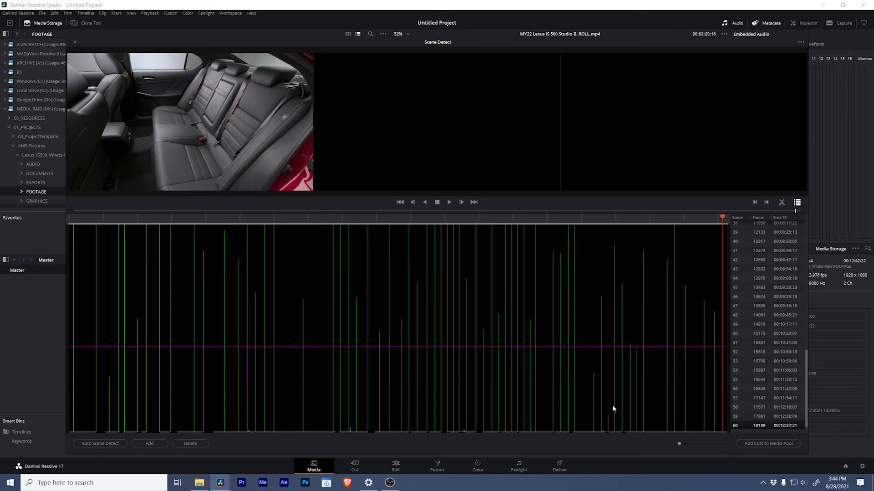
pyautogui.click(606, 217)
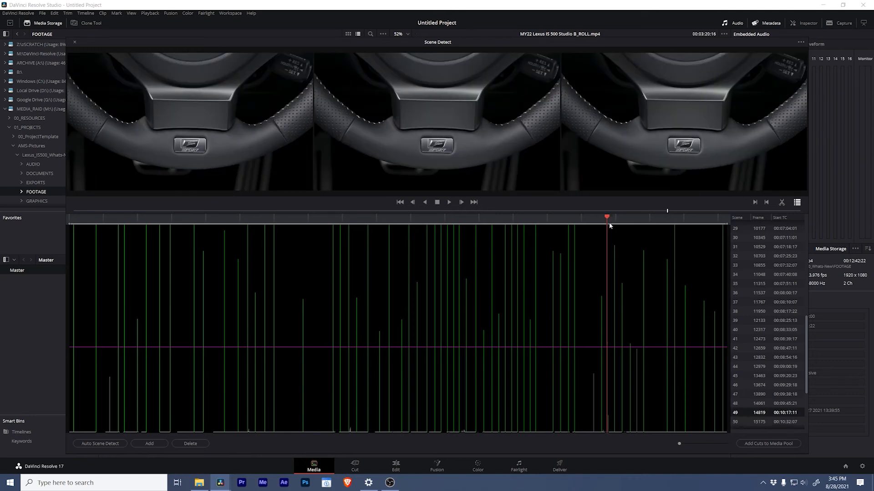
pyautogui.moveTo(321, 350)
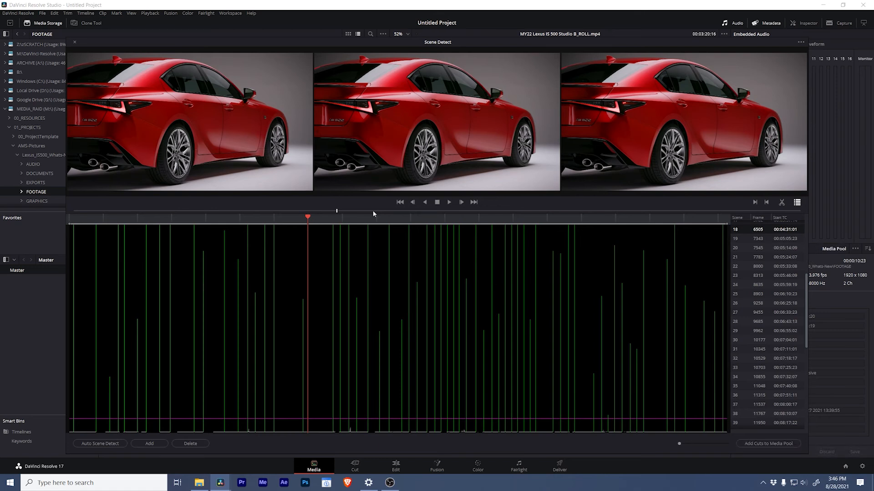
# Add the detected cuts to the media pool and select one of the new interior shot clips
pyautogui.click(73, 43)
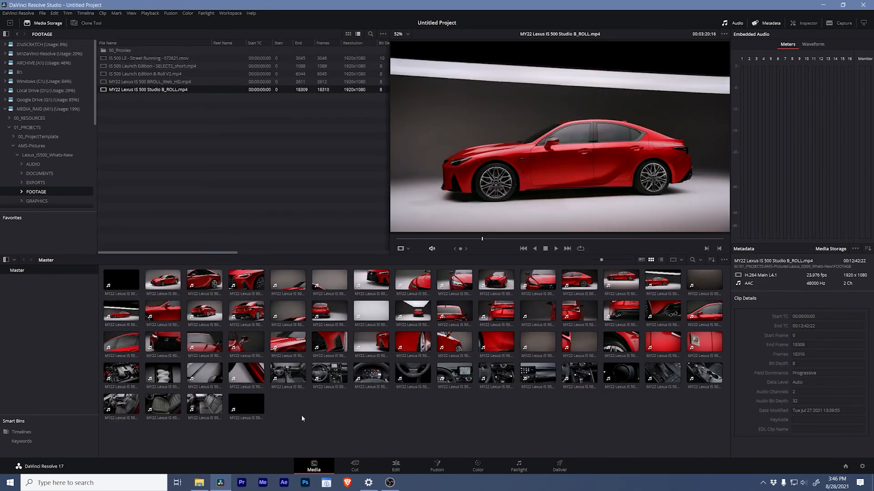
pyautogui.click(371, 373)
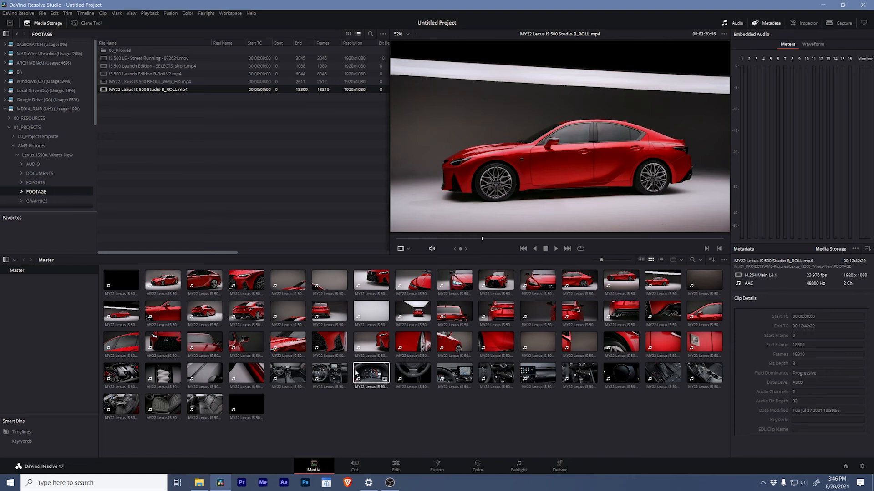
pyautogui.moveTo(357, 413)
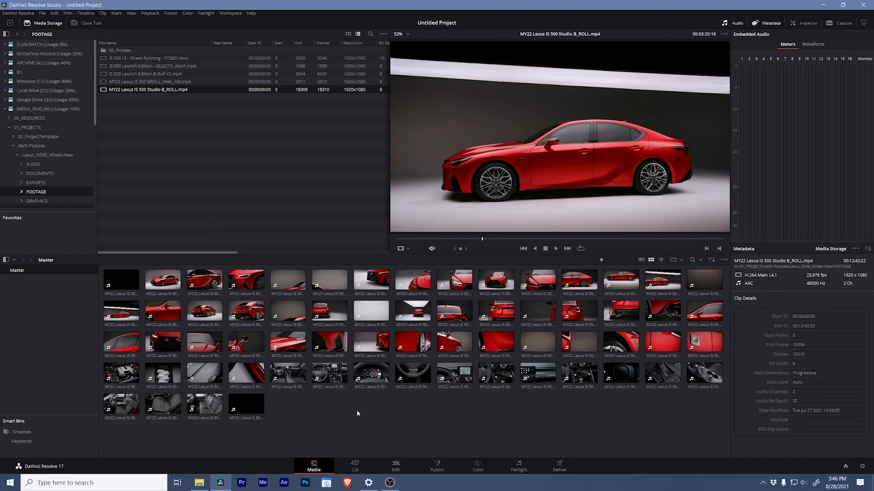